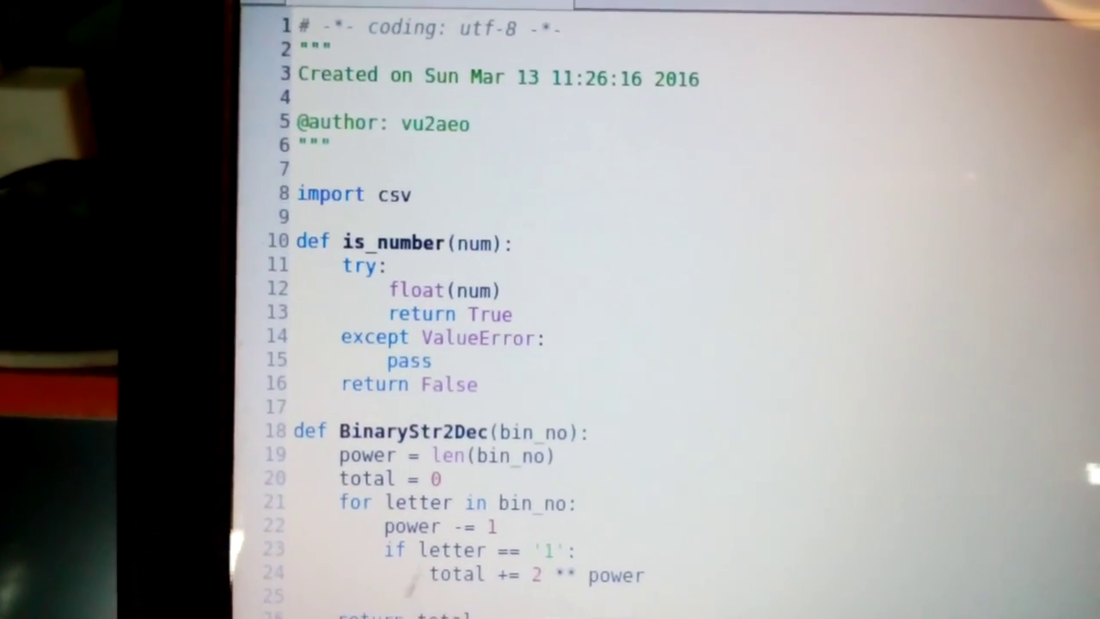
# - Select the folder portion of the f_name CSV path through the ChristmasLights folder
pyautogui.scroll(-3)
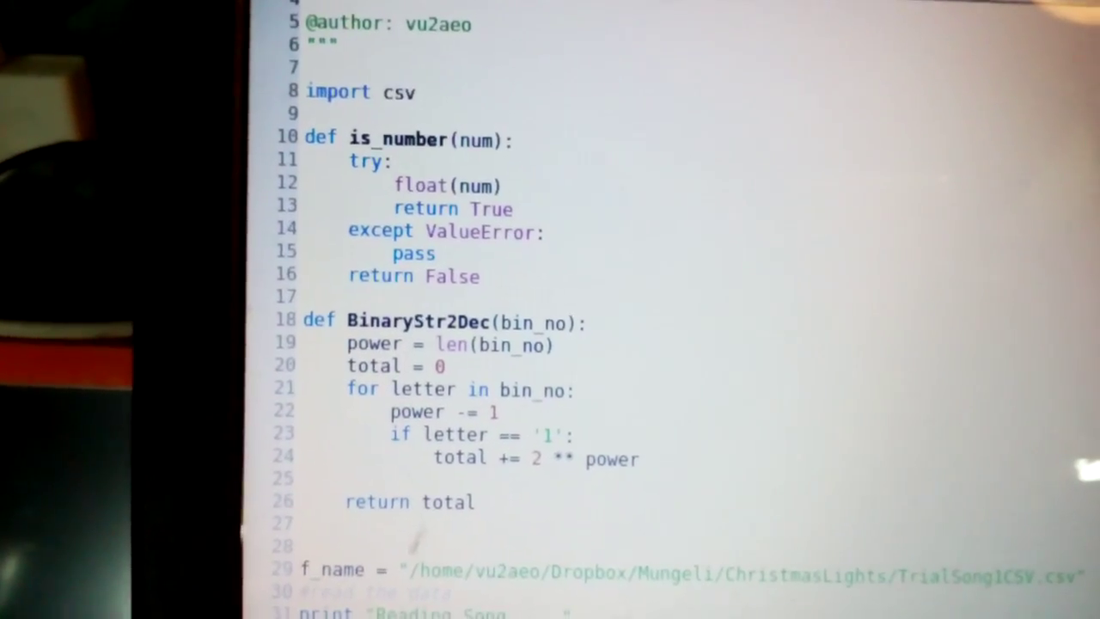
pyautogui.scroll(-3)
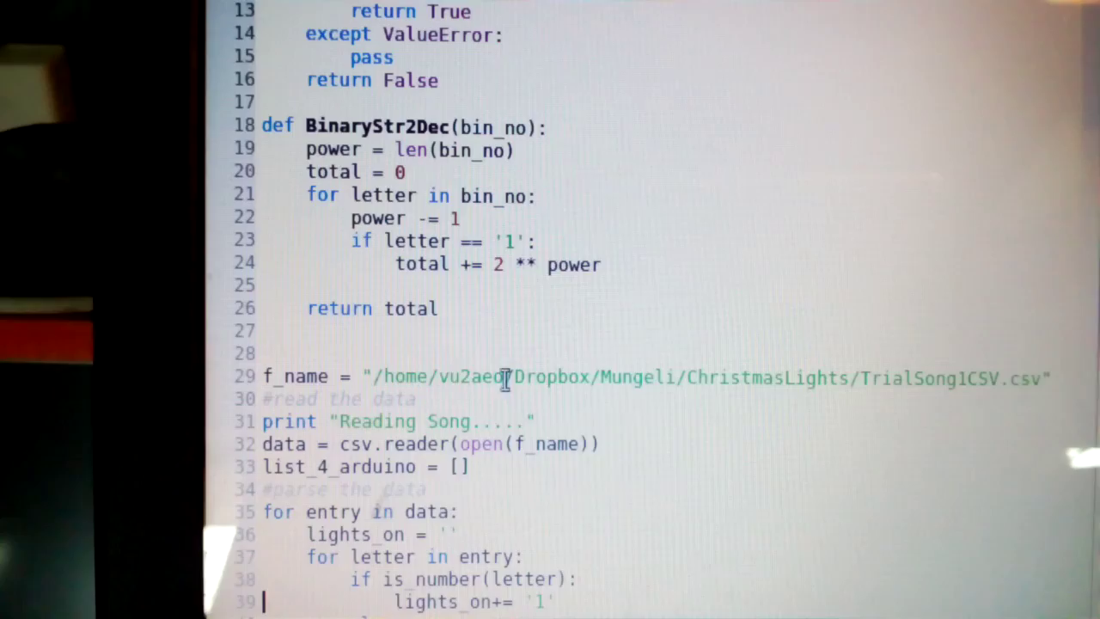
pyautogui.moveTo(440, 379); pyautogui.dragTo(640, 378)
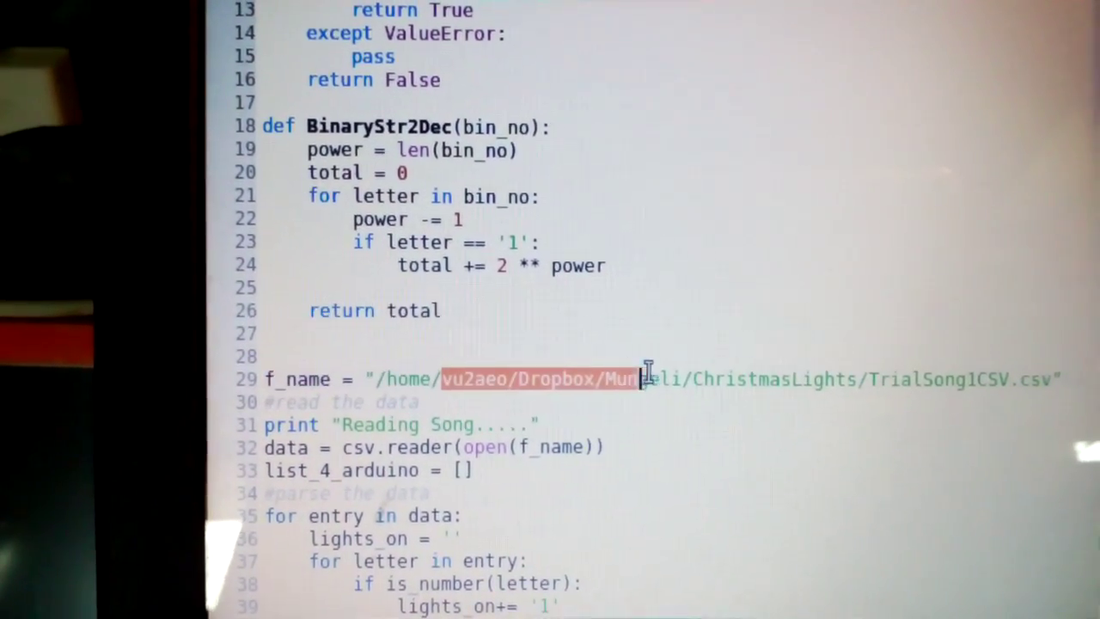
pyautogui.moveTo(639, 378); pyautogui.dragTo(846, 379)
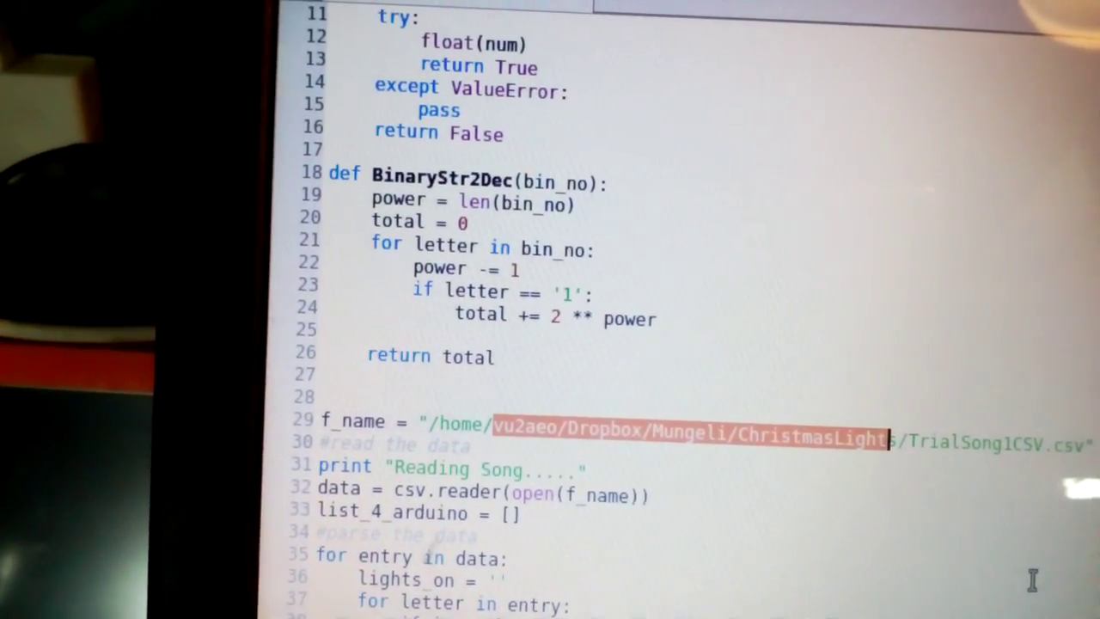
pyautogui.scroll(-3)
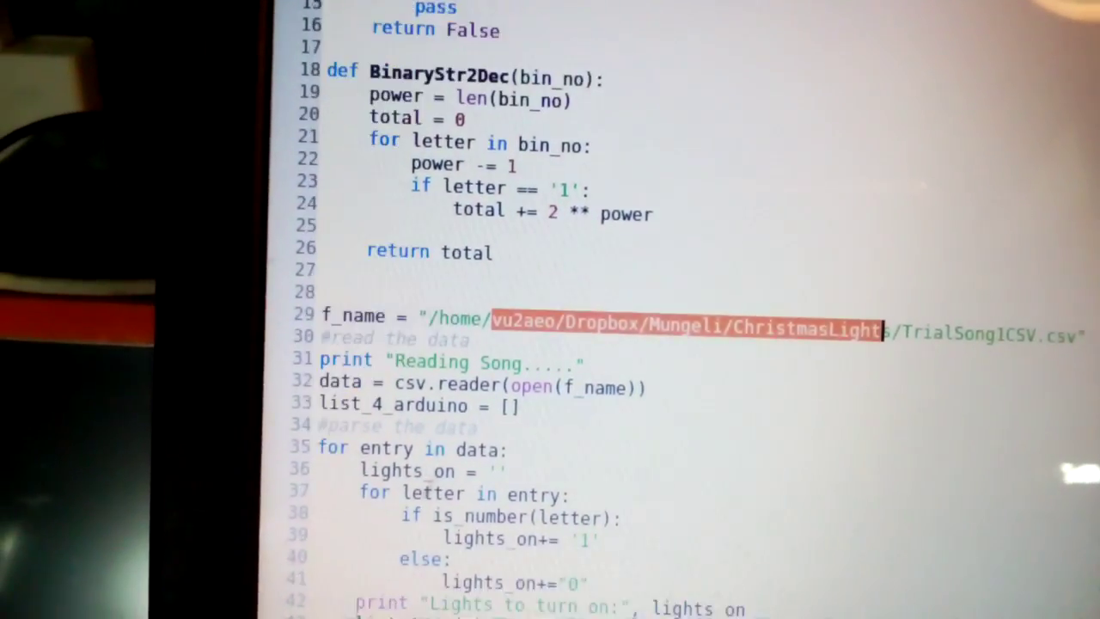
pyautogui.scroll(-3)
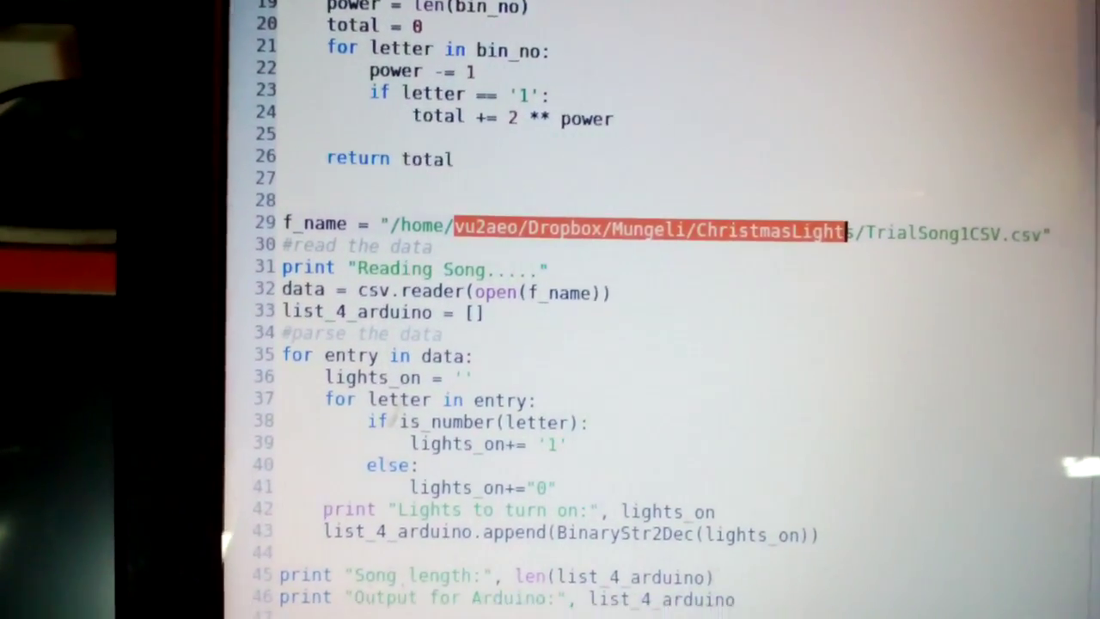
pyautogui.scroll(-3)
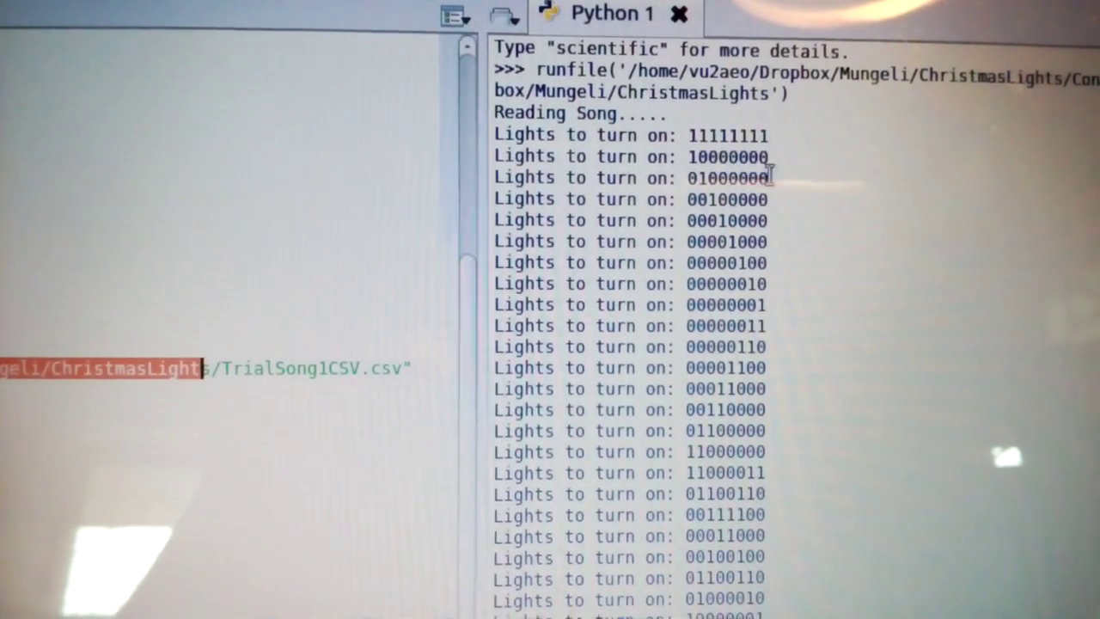
# - Scroll the IPython console to the song length 27 and Arduino output list
pyautogui.scroll(-3)
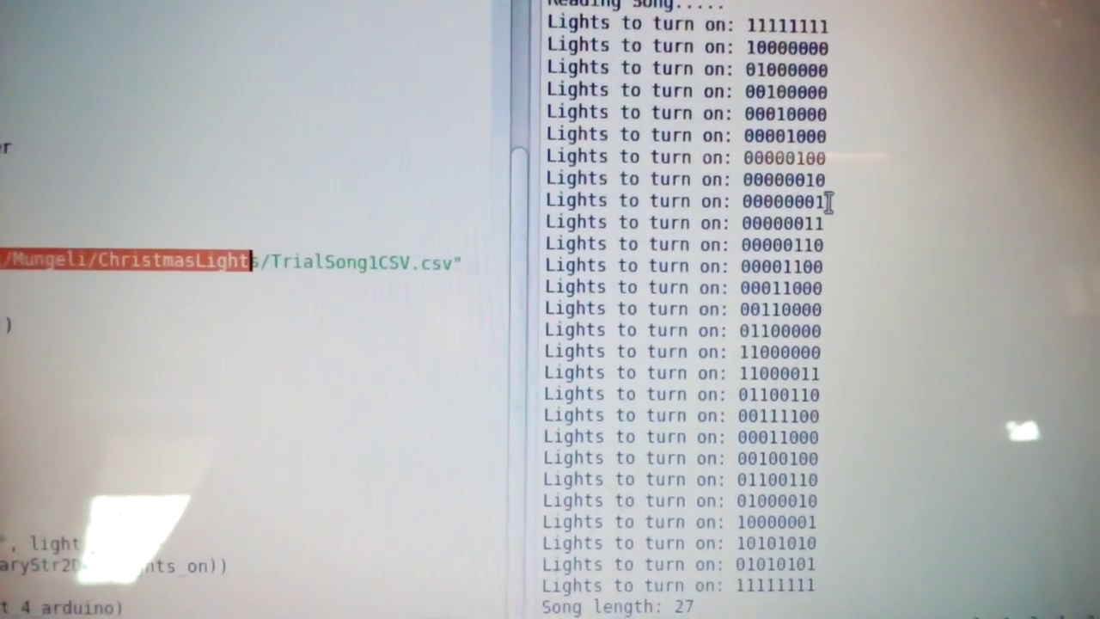
pyautogui.scroll(-3)
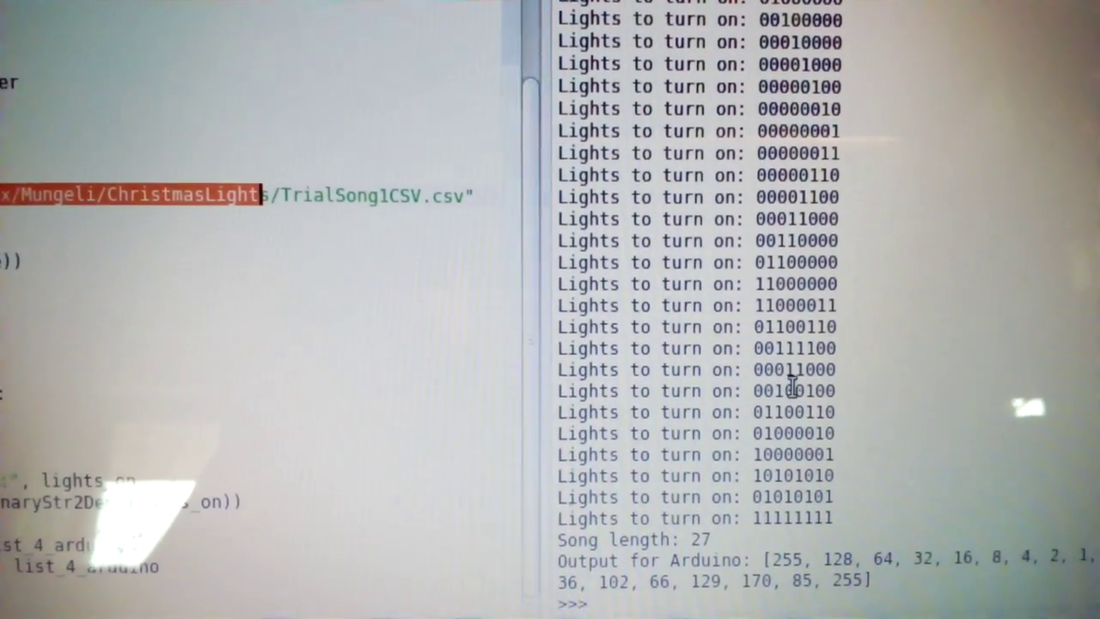